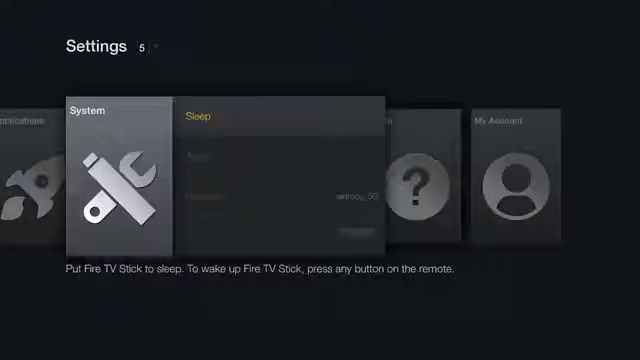
Enable Apps from Unknown Sources in Developer Options and accept the risk warning.
scroll("down", 3)
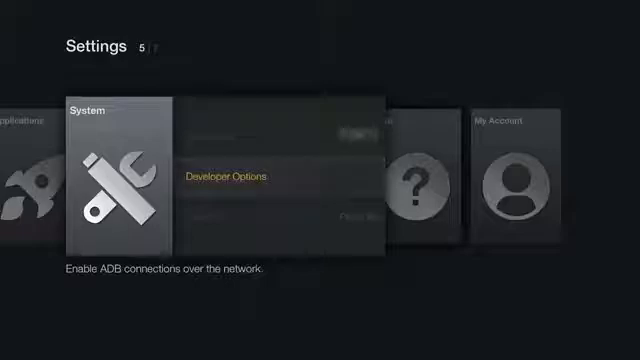
left_click(226, 176)
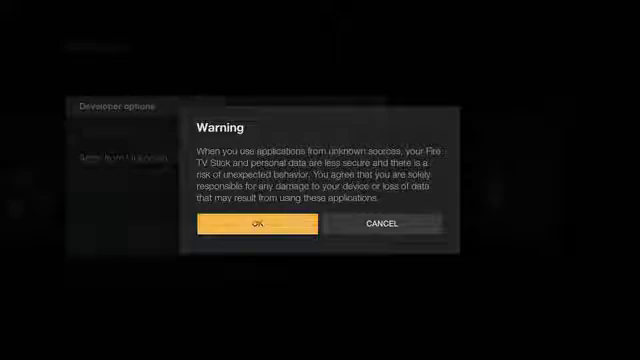
left_click(256, 224)
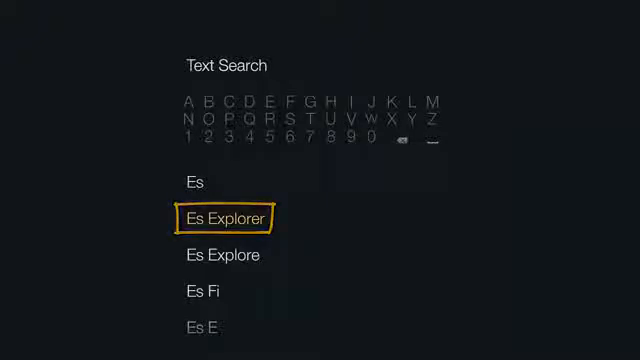
Search 'Es Explorer' in the Appstore and get the free ES File Explorer app.
left_click(220, 218)
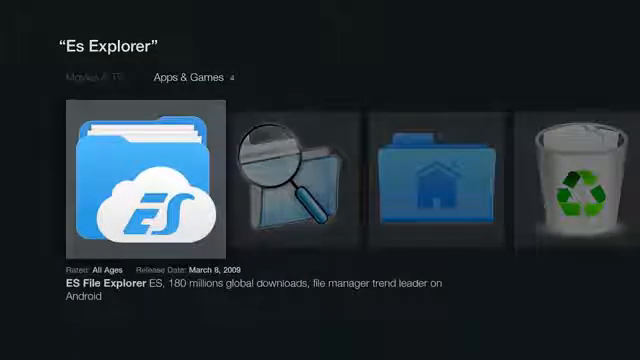
left_click(144, 176)
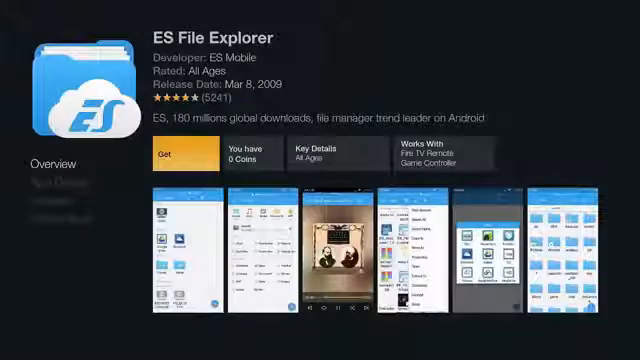
left_click(178, 152)
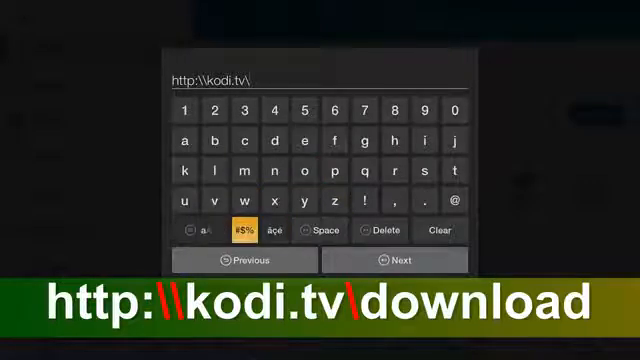
left_click(304, 168)
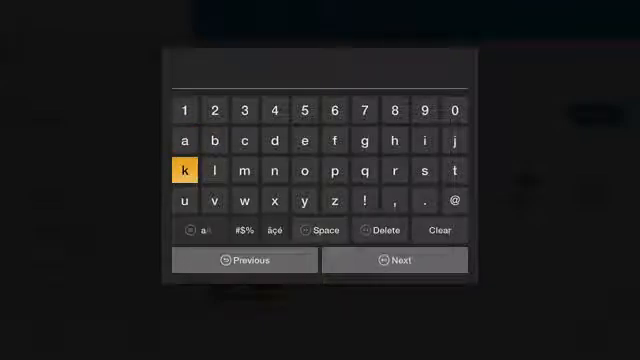
left_click(188, 168)
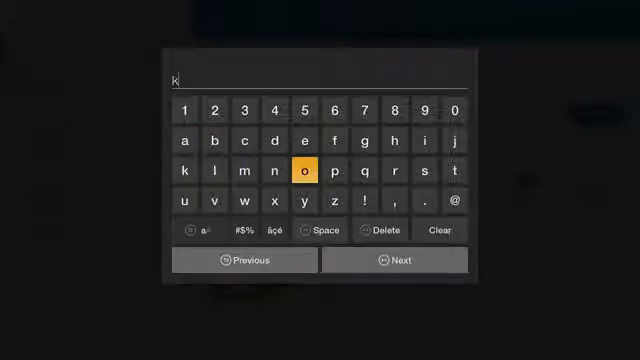
left_click(308, 170)
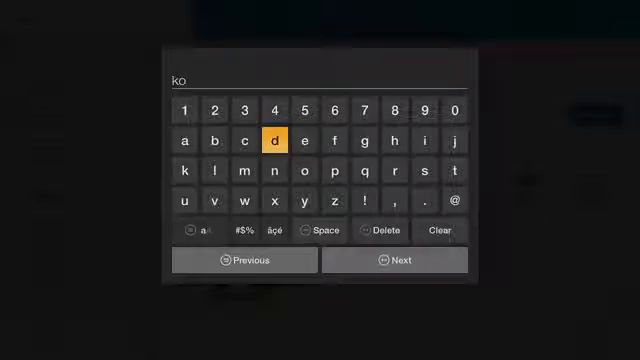
left_click(272, 140)
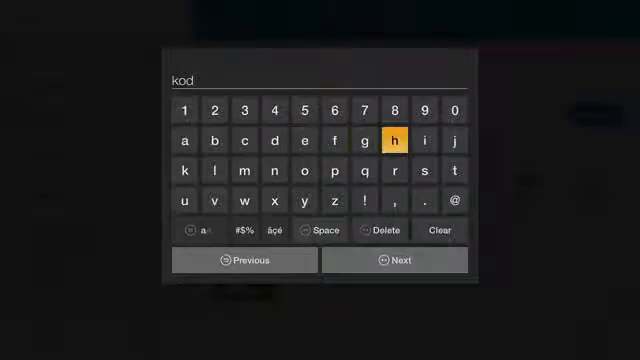
left_click(426, 140)
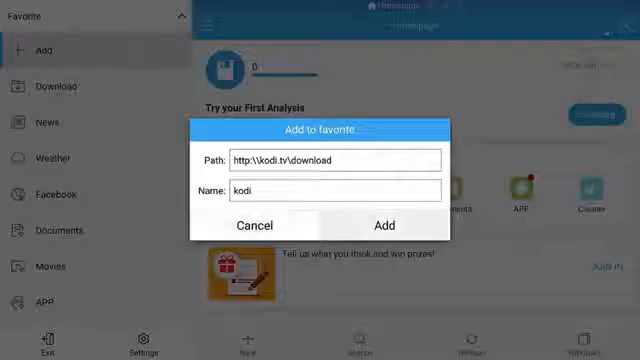
left_click(390, 224)
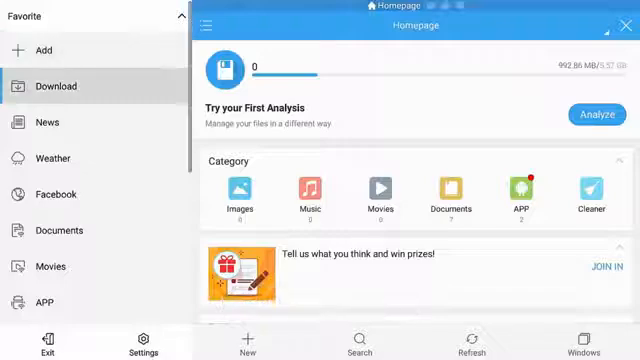
Select the kodi favorite from the sidebar to load the Kodi Downloads page.
left_click(56, 230)
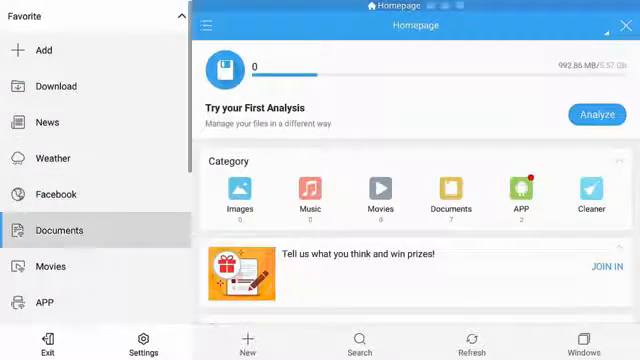
scroll("down", 3)
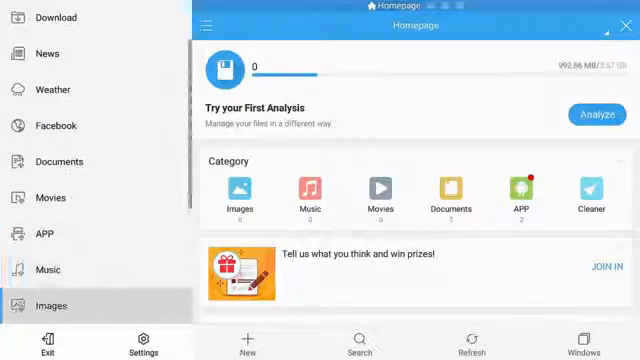
scroll("down", 3)
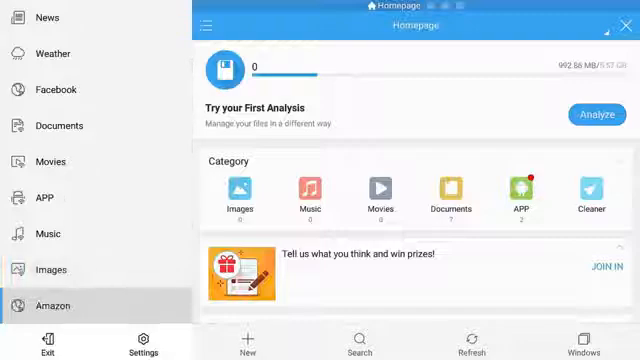
scroll("down", 3)
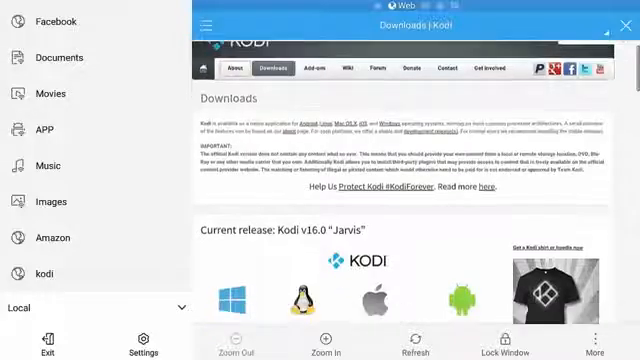
scroll("down", 3)
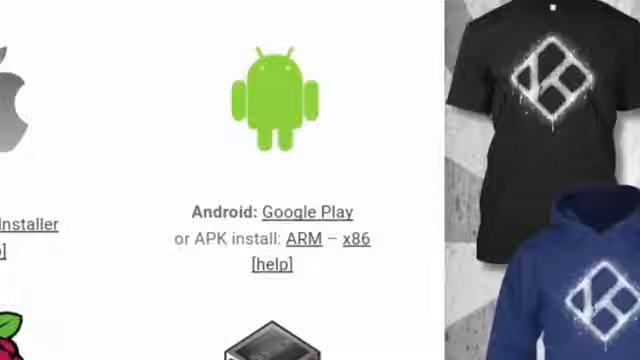
left_click(310, 212)
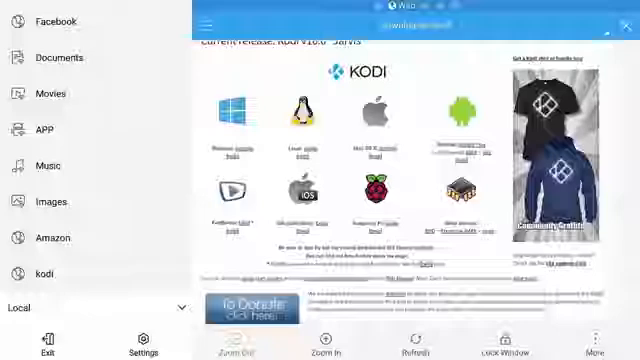
Scroll through the Kodi Downloads page down to the Source Code section.
scroll("down", 3)
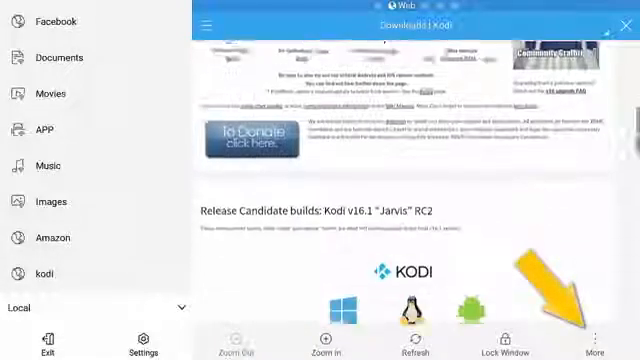
scroll("down", 3)
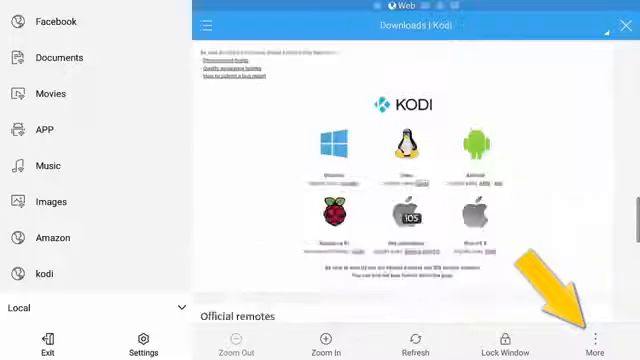
scroll("down", 3)
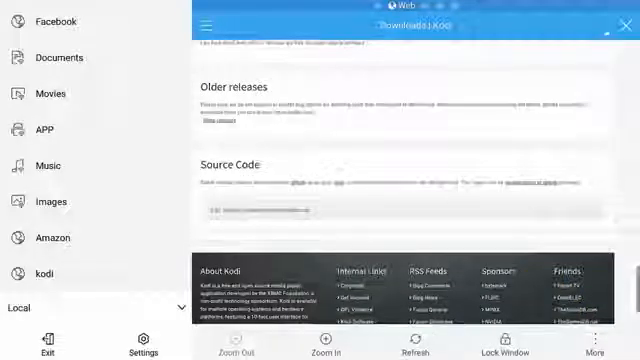
scroll("down", 3)
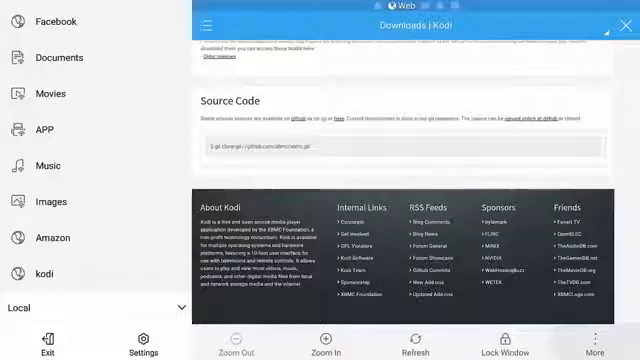
Download kodi-16.0-Jarvis-armeabi-v7a.apk, open the file and choose Install.
left_click(612, 348)
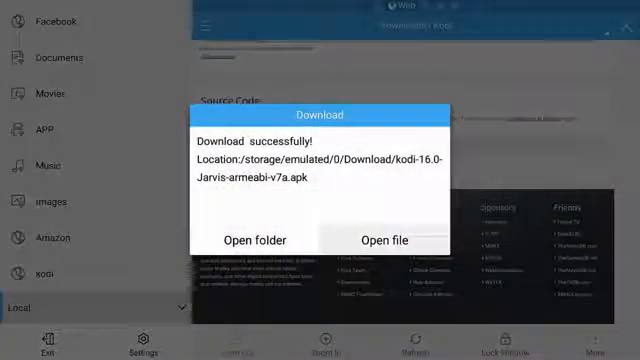
left_click(388, 240)
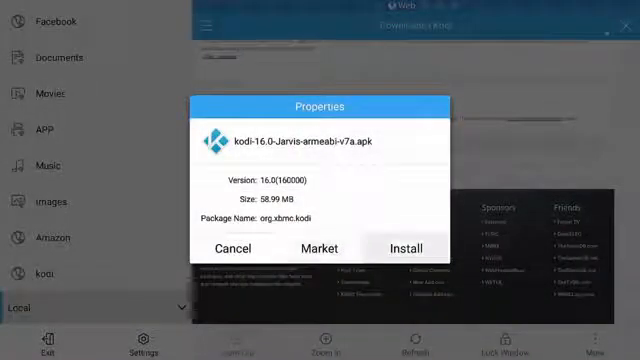
left_click(404, 248)
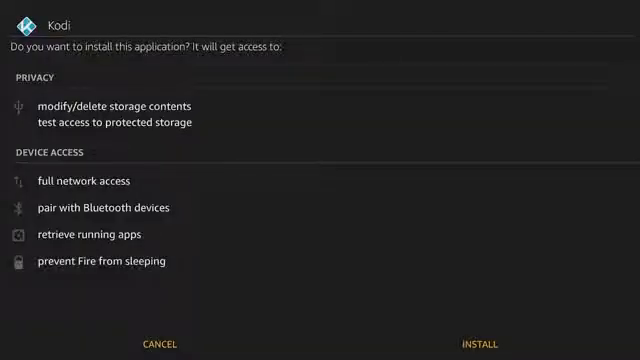
mouse_move(160, 344)
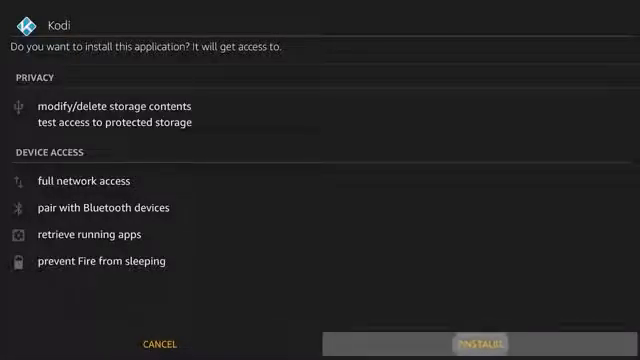
Confirm INSTALL on Kodi's permissions screen to start installing it.
left_click(478, 344)
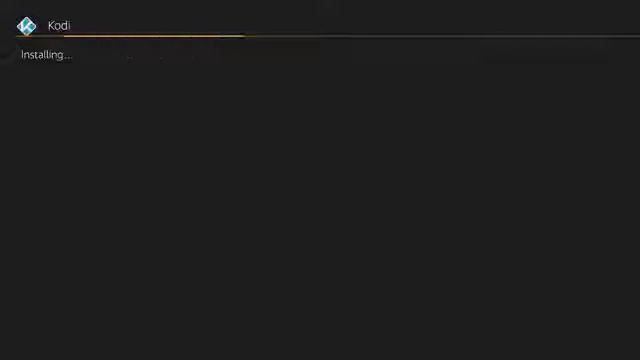